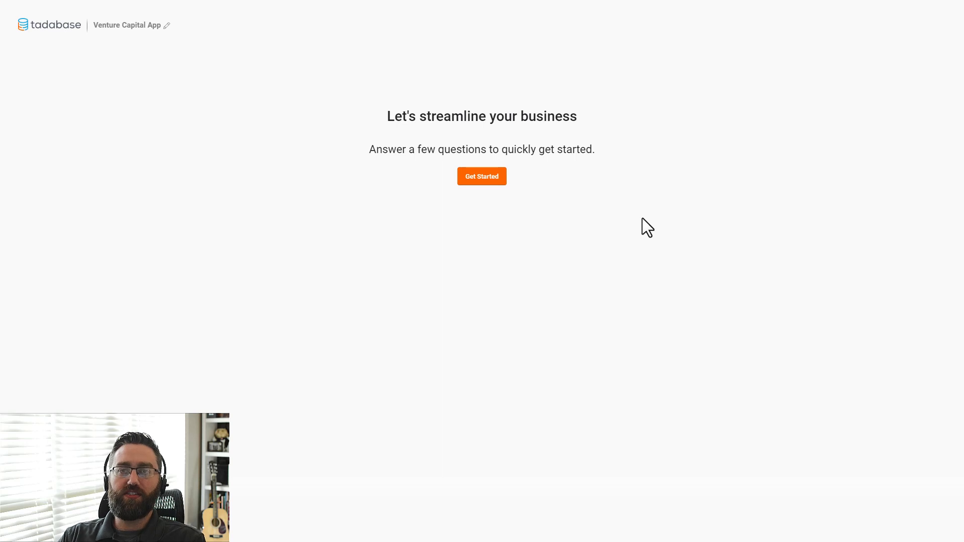
Step: Begin setup with Venture Capital as industry, keeping Investors, Startups and Public Users as audiences
left_click(481, 176)
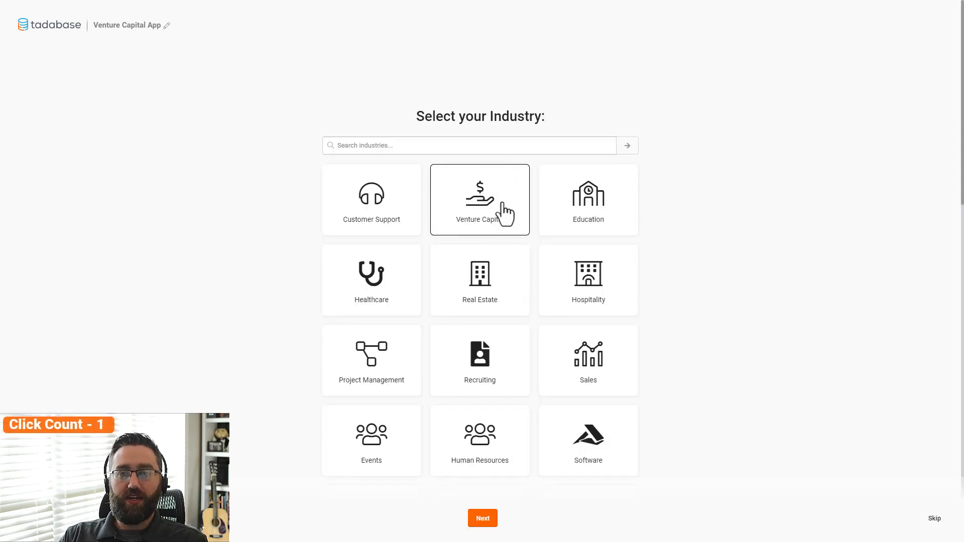
left_click(492, 214)
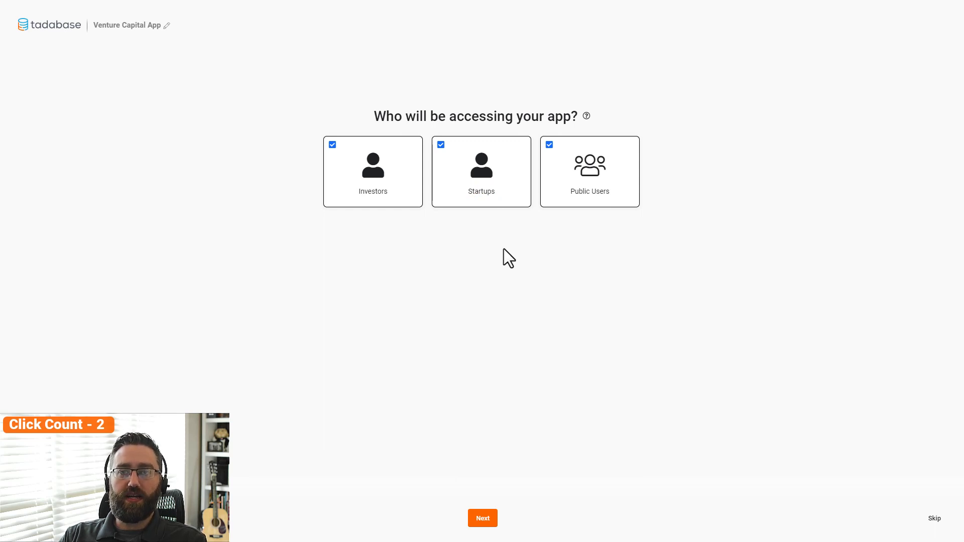
mouse_move(512, 255)
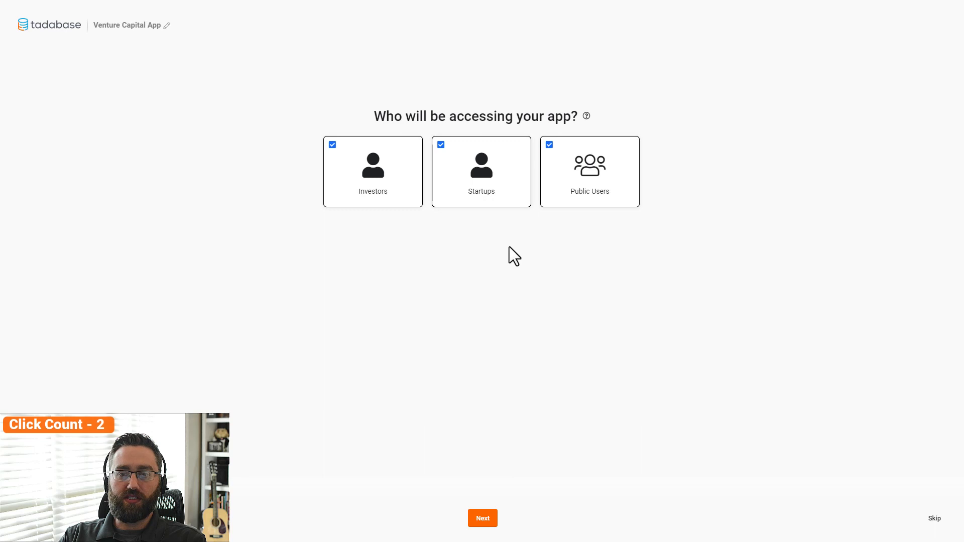
left_click(481, 518)
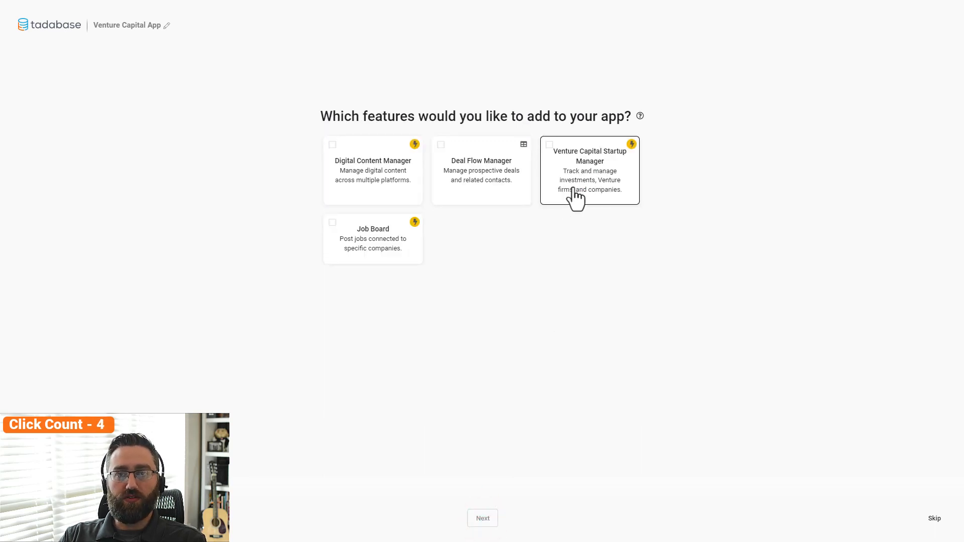
Step: Create 'Tadabase Ventures' with the Venture Capital Startup Manager feature, description and logo, and preview it
left_click(482, 518)
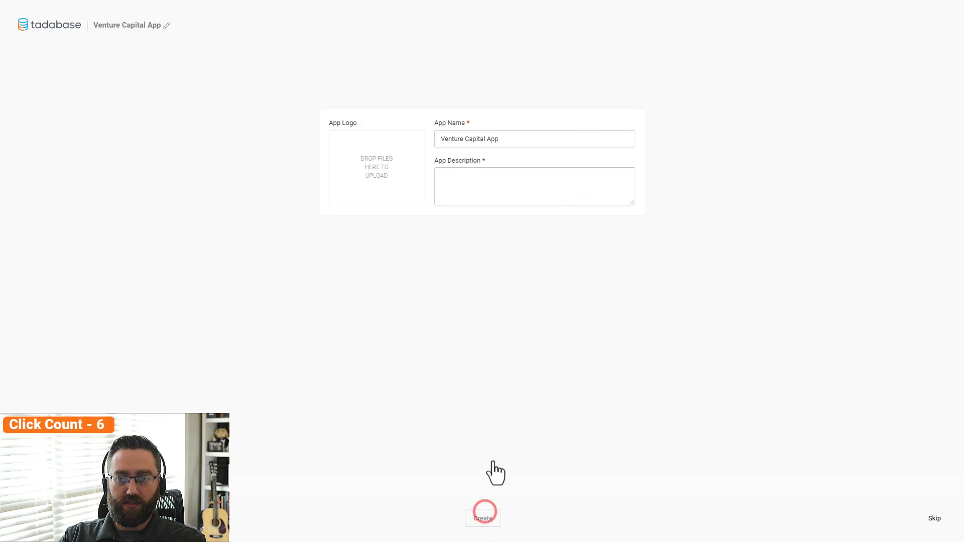
type("Tadabase Venture")
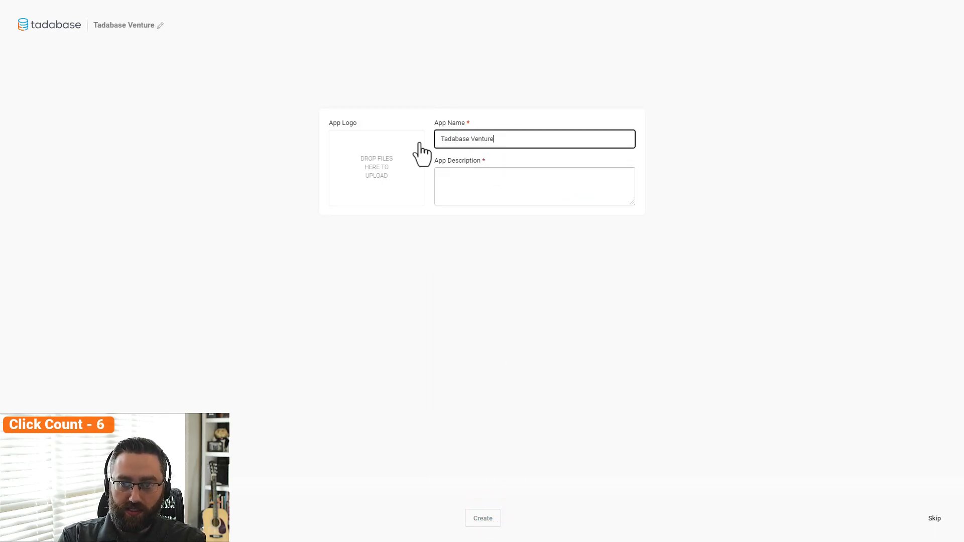
type("A central hub for all data and organizational workflow processes.")
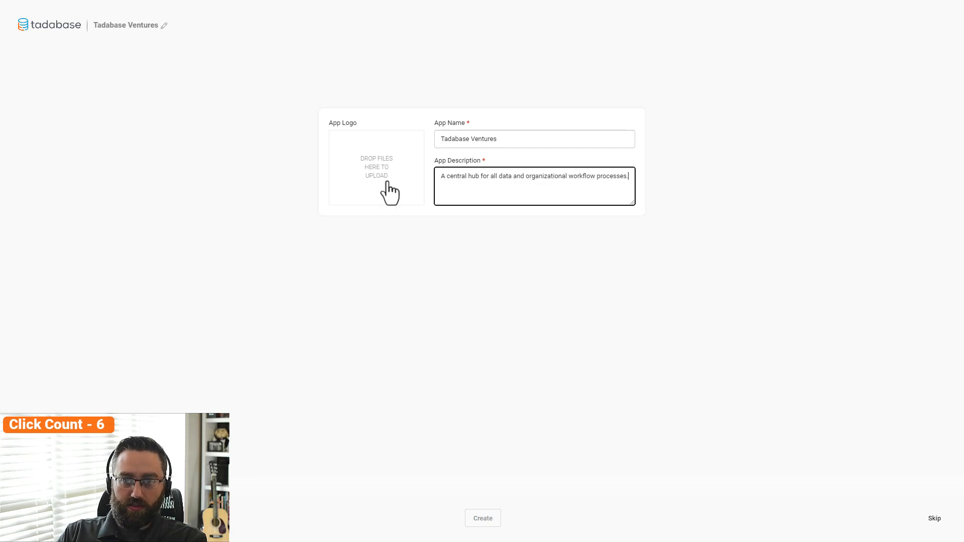
left_click(375, 168)
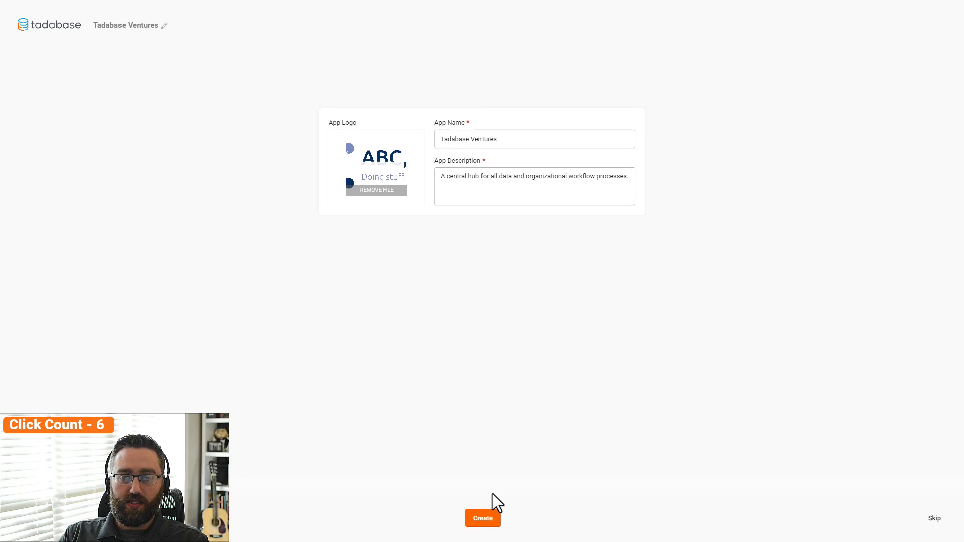
left_click(482, 518)
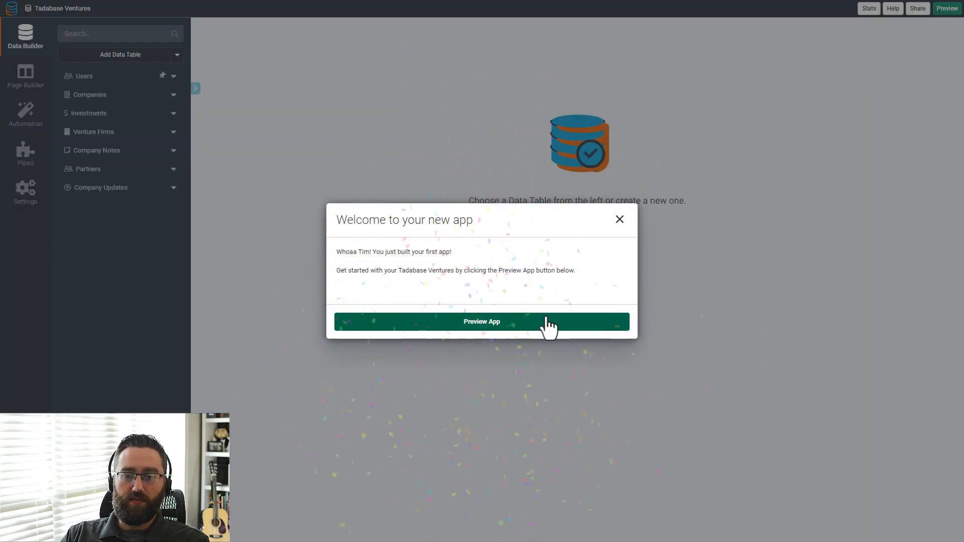
left_click(482, 321)
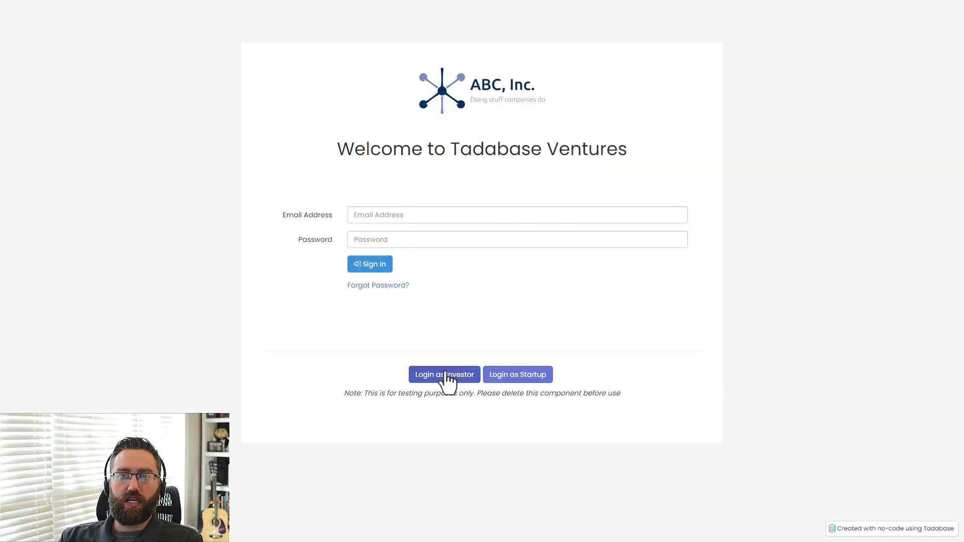
mouse_move(442, 385)
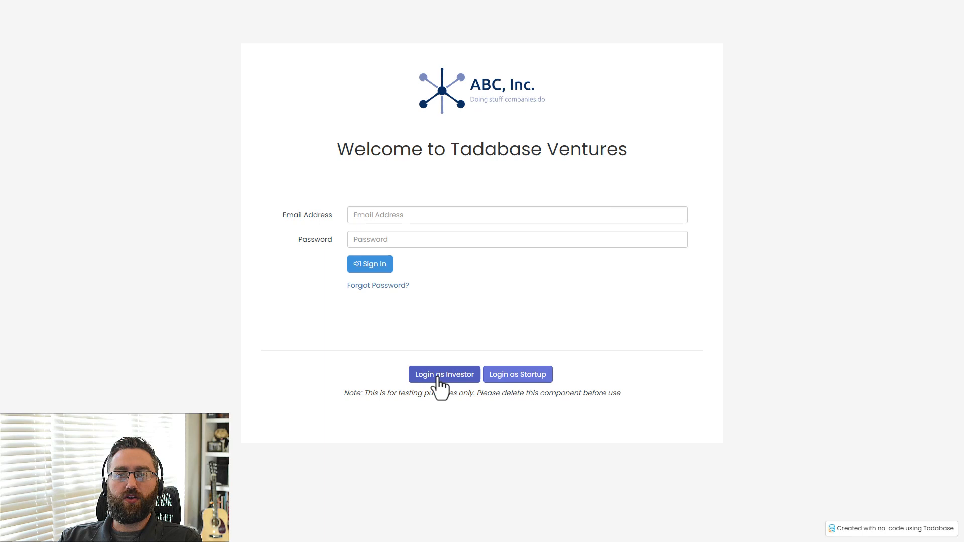
Step: Log in as an investor and look through the Investor Dashboard preview
left_click(444, 375)
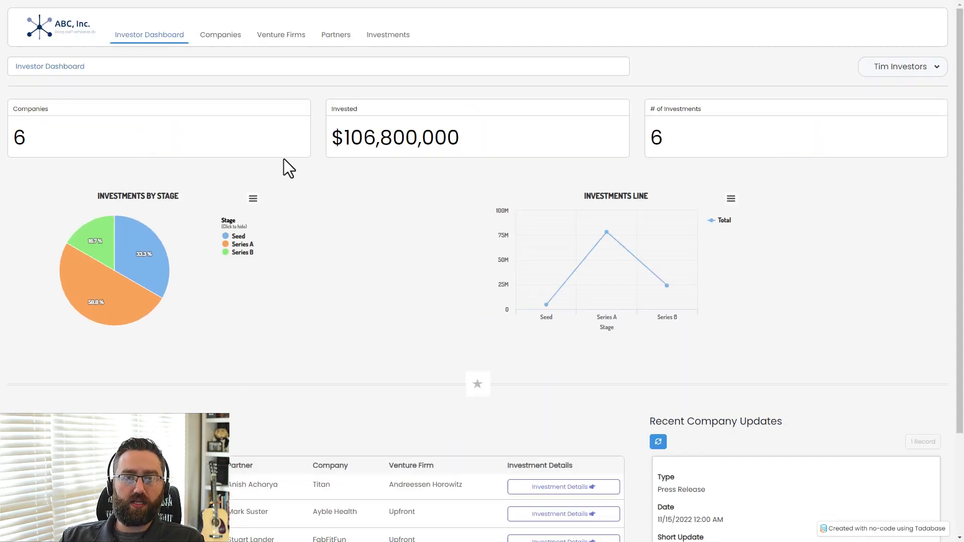
mouse_move(417, 250)
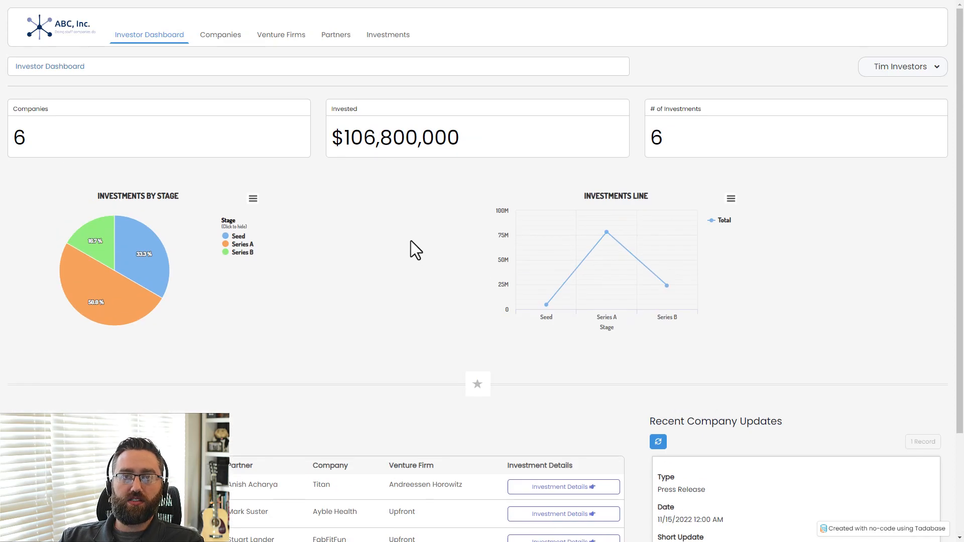
mouse_move(406, 278)
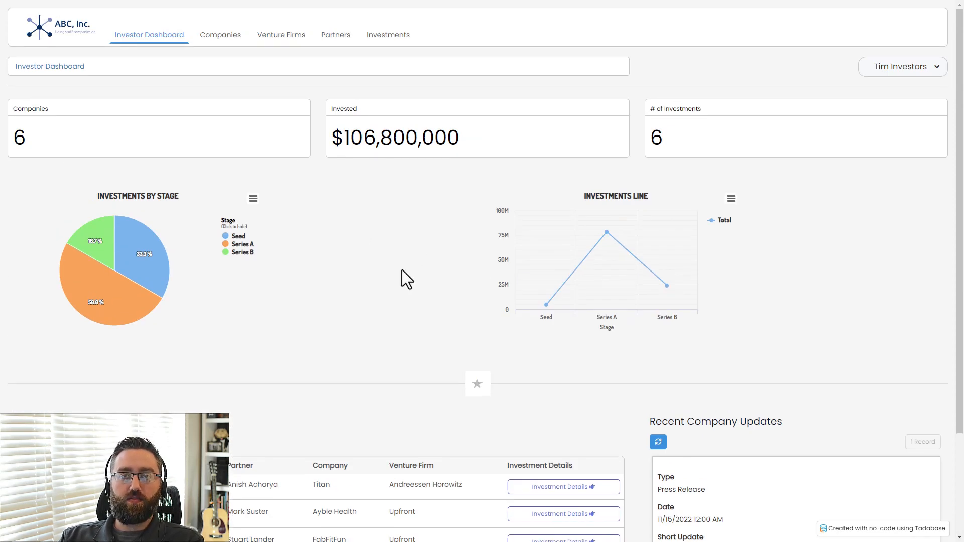
mouse_move(385, 265)
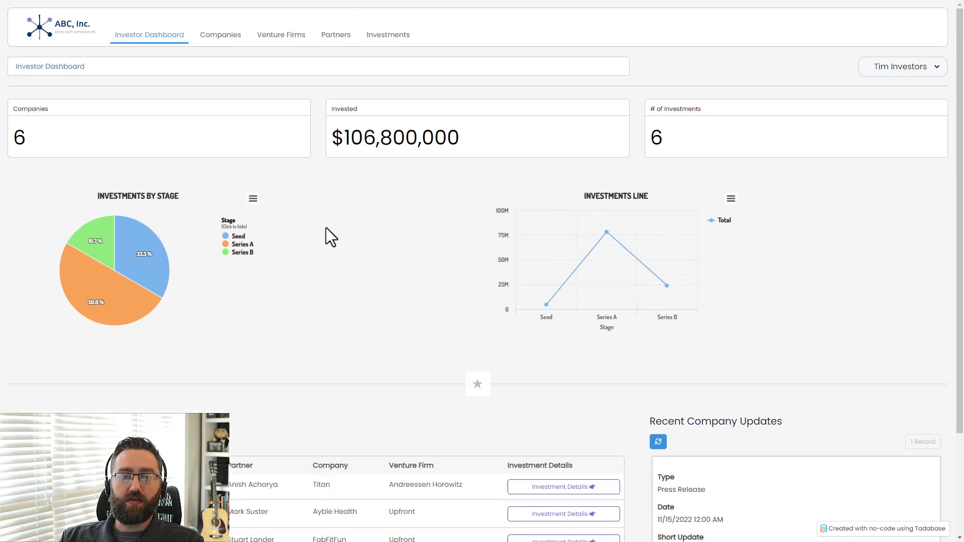
scroll("down", 3)
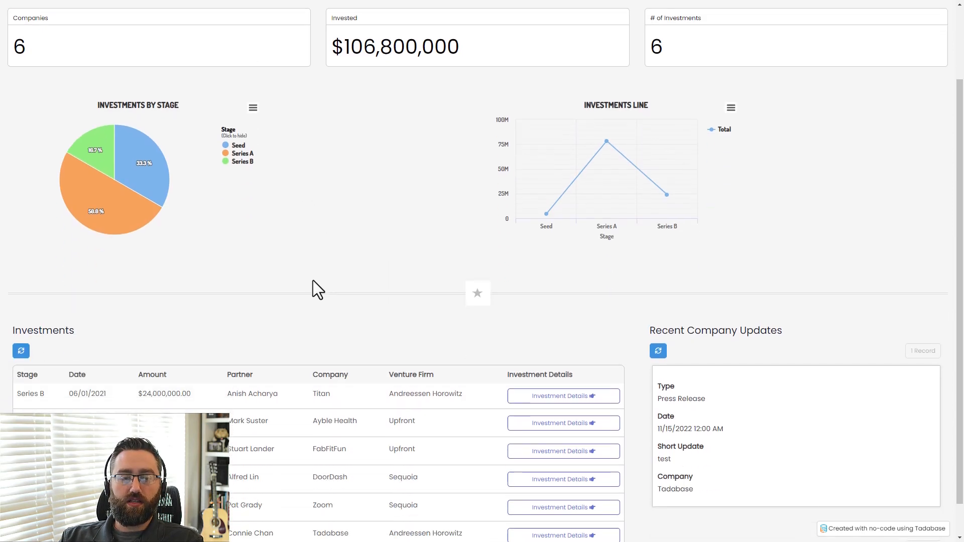
scroll("down", 3)
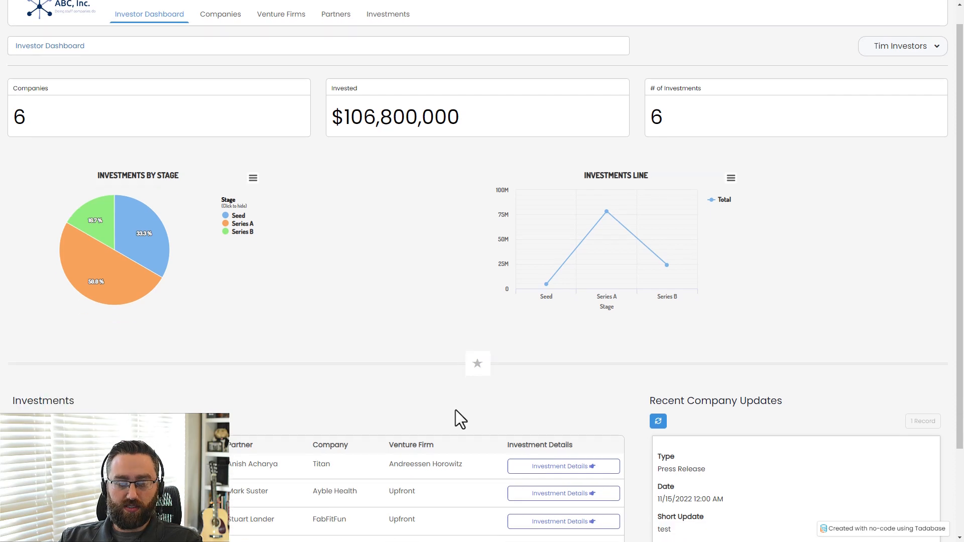
scroll("down", 3)
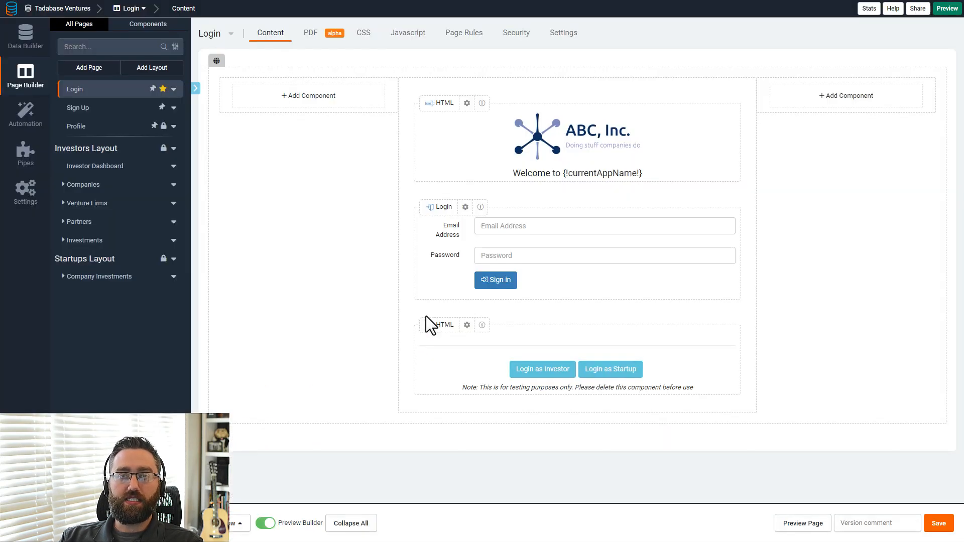
Step: Delete the Recent Company Updates list from the Investor Dashboard page
left_click(94, 166)
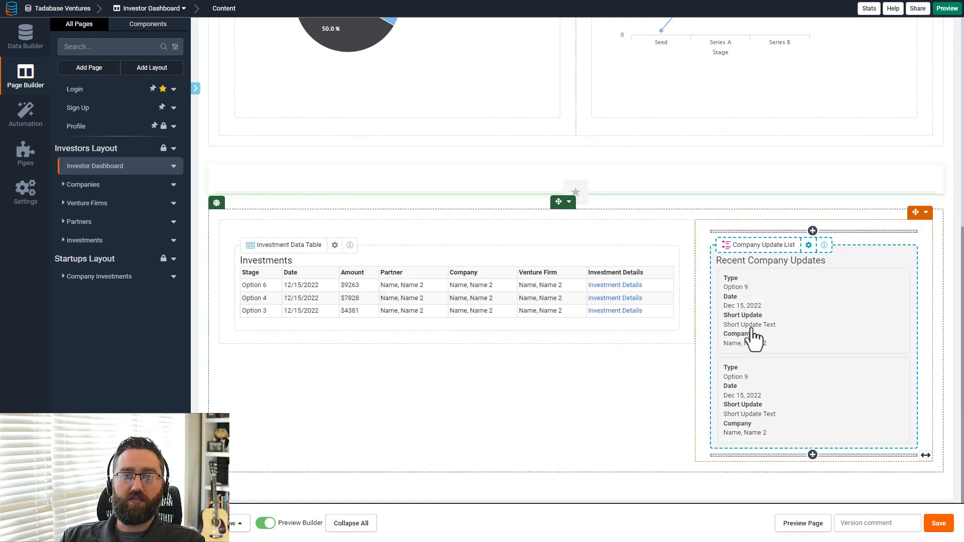
left_click(807, 245)
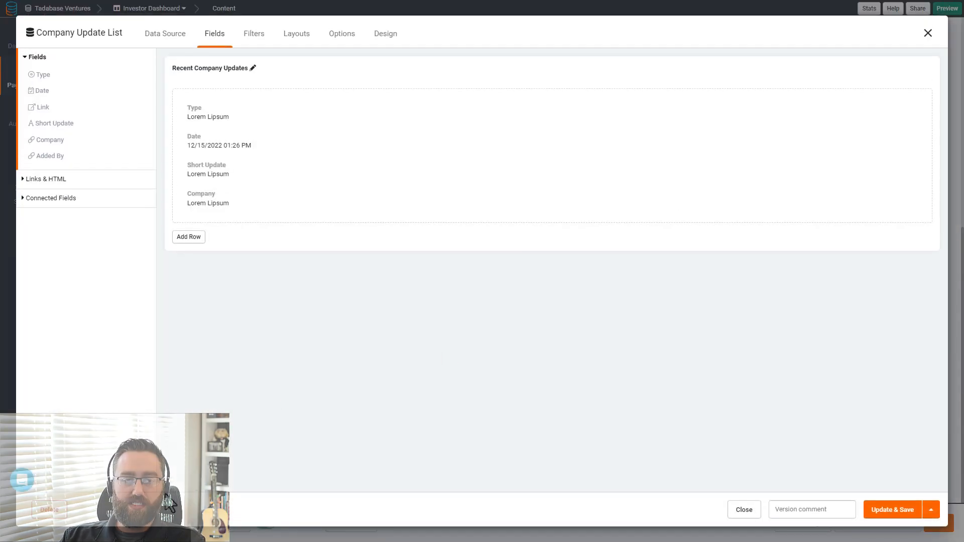
left_click(49, 510)
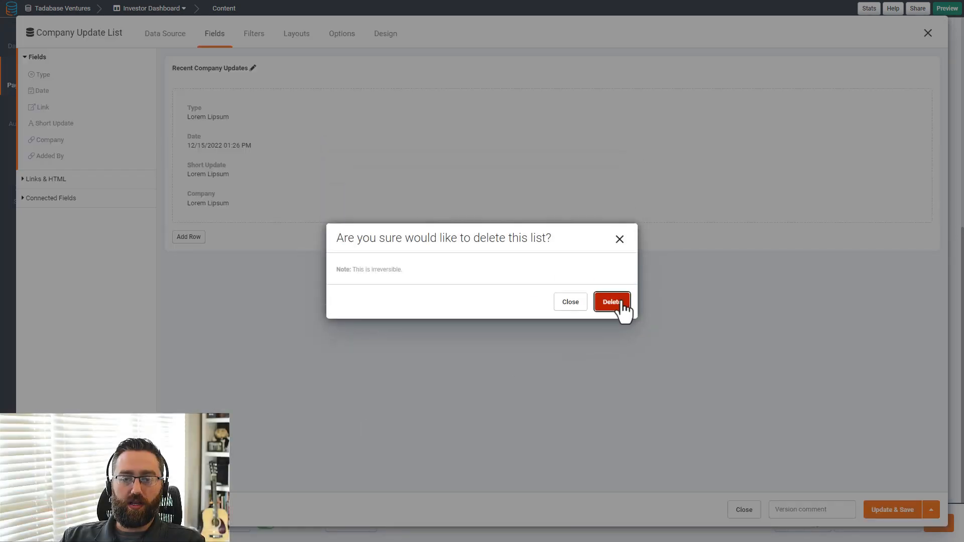
left_click(611, 302)
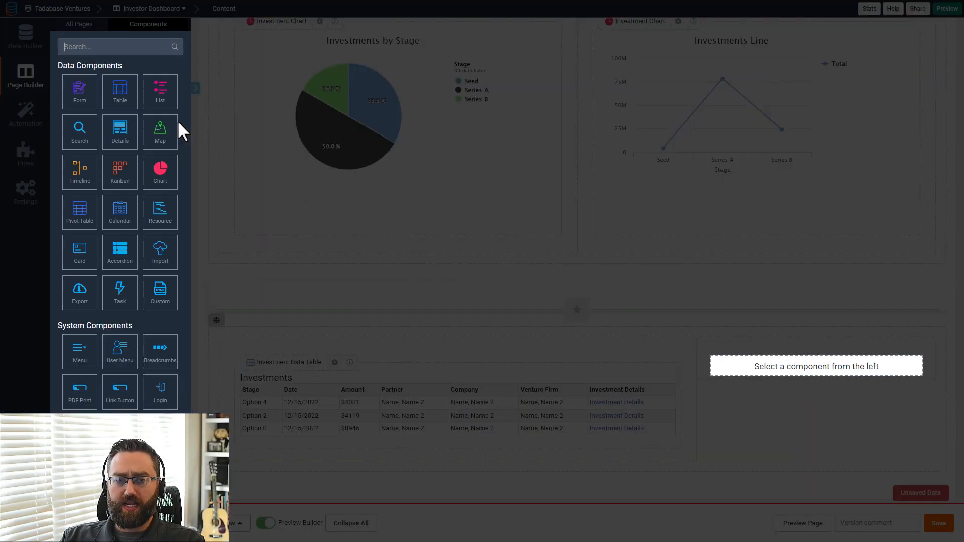
Step: Quick Add an Investments form beside the Investments table and start a new section below it
left_click(80, 92)
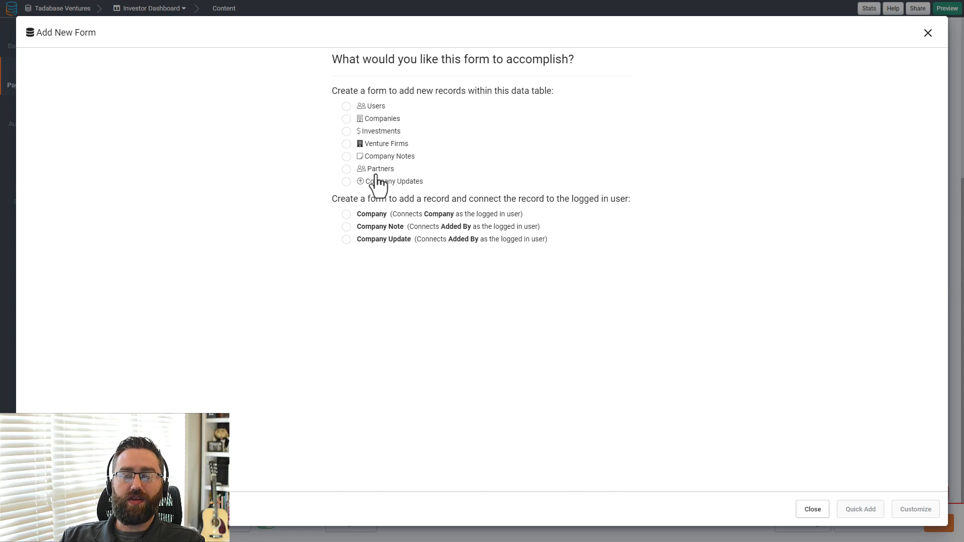
mouse_move(374, 136)
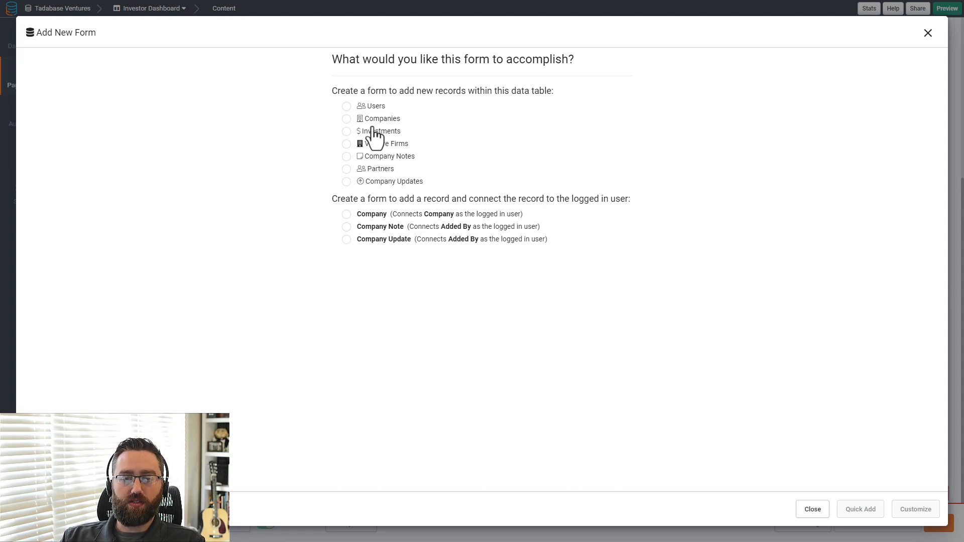
left_click(346, 131)
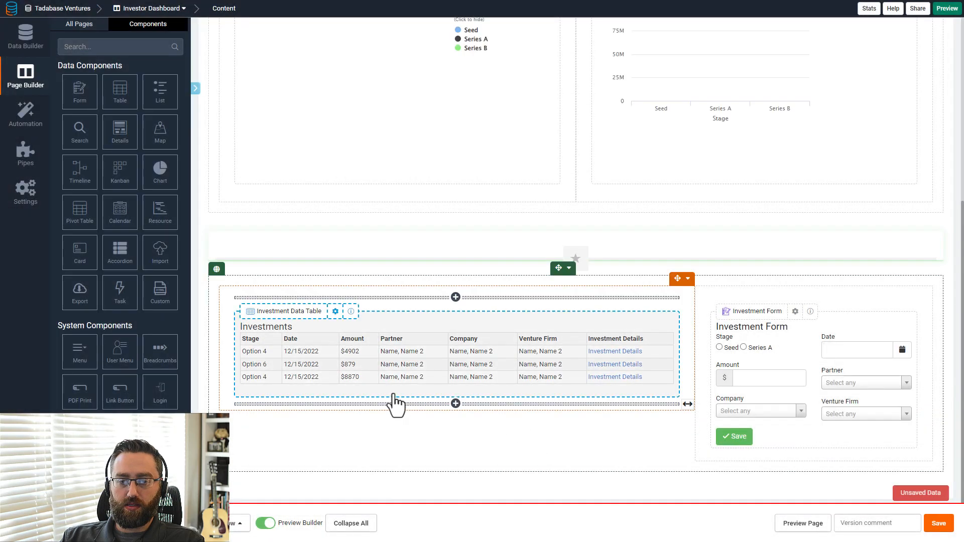
left_click(223, 523)
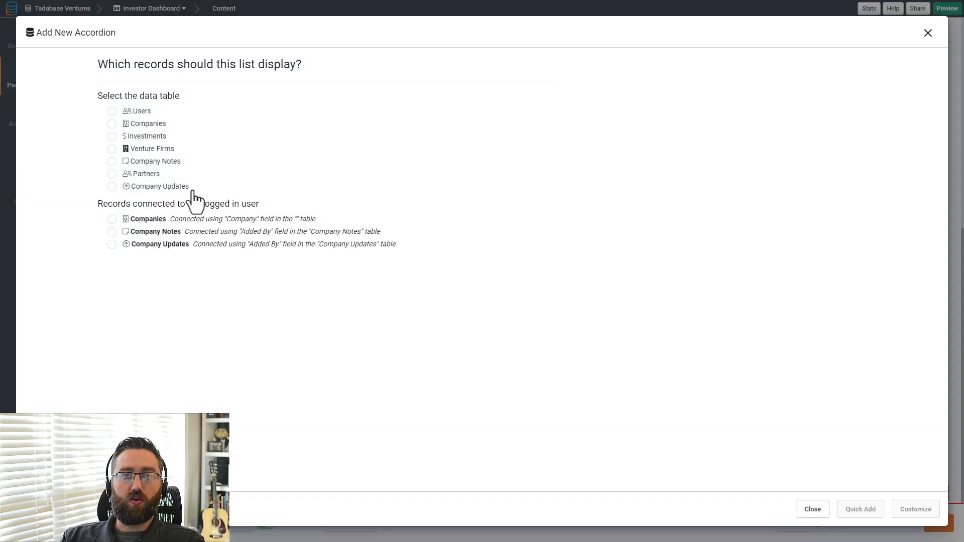
Step: Point the new accordion at the Company Updates table
left_click(111, 187)
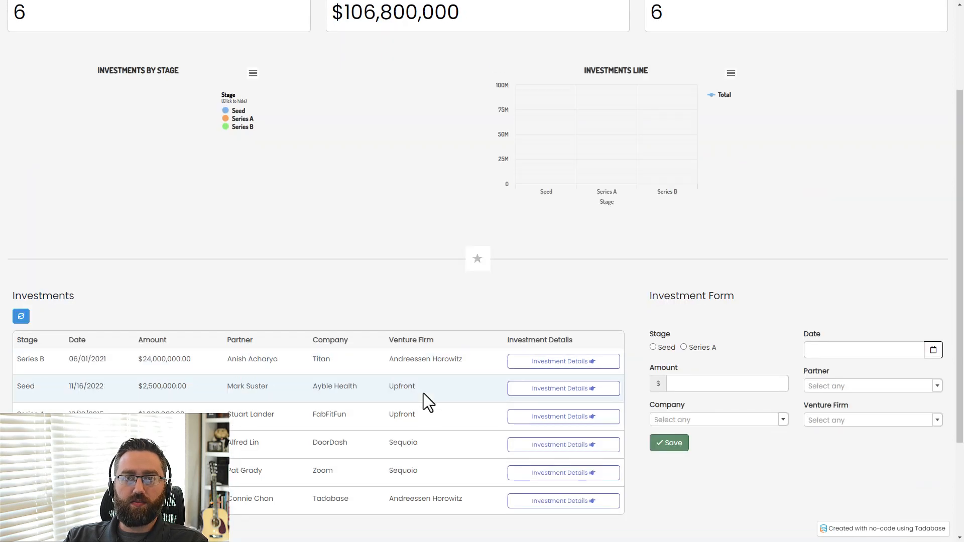
scroll("down", 3)
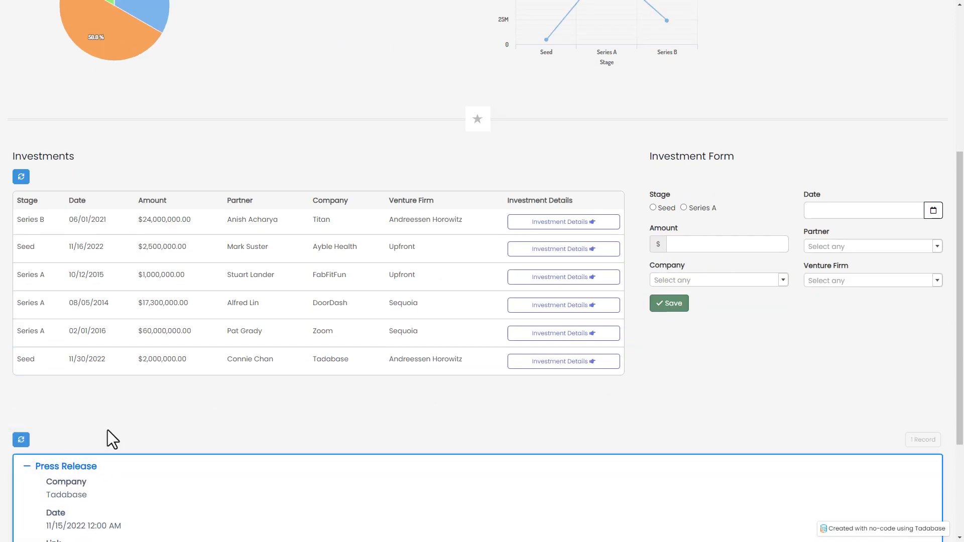
scroll("down", 3)
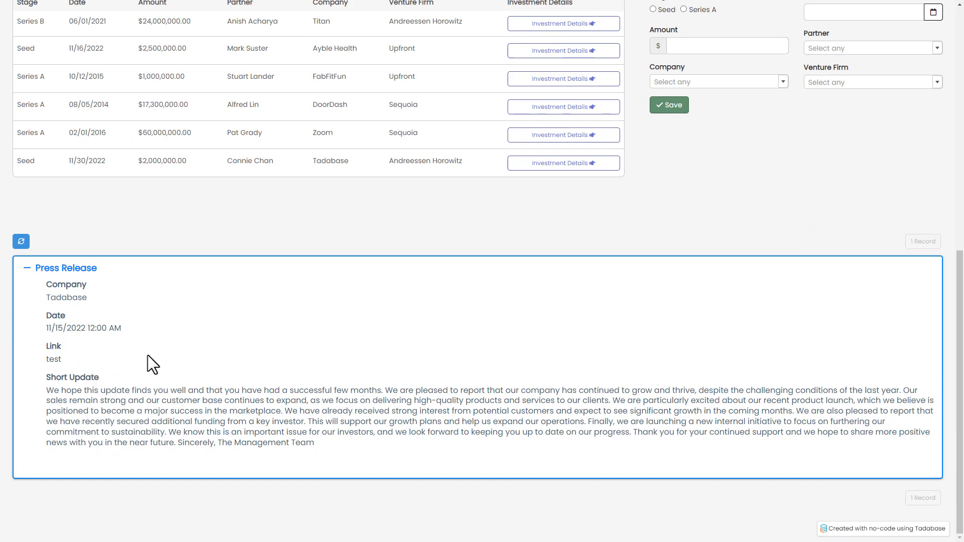